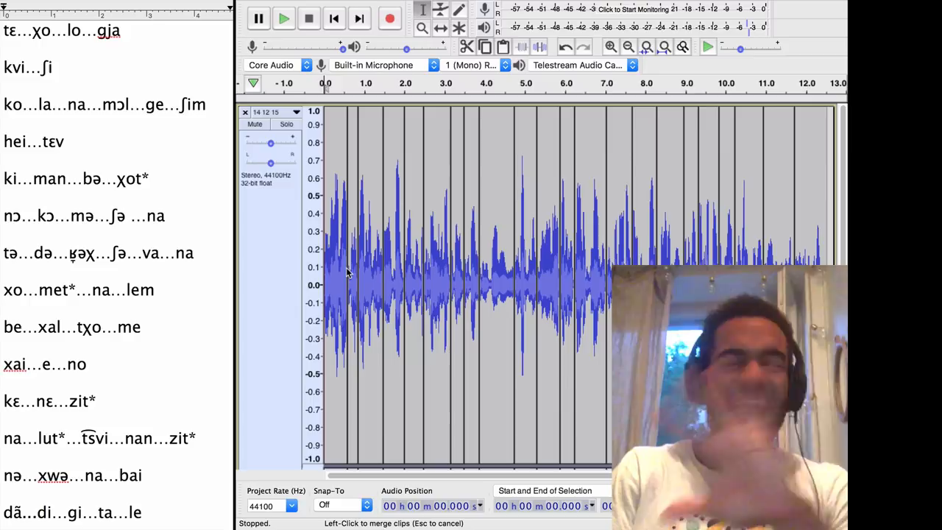
pyautogui.moveTo(420, 268)
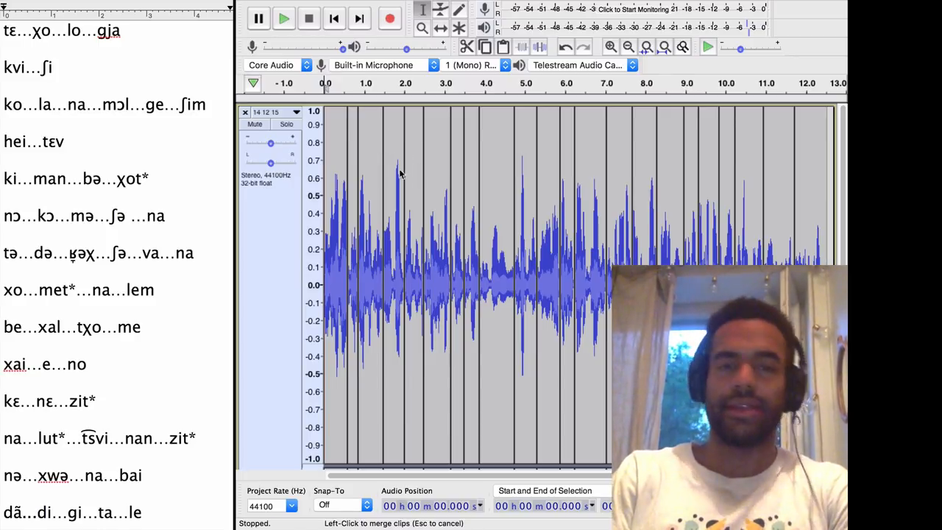
pyautogui.moveTo(517, 280)
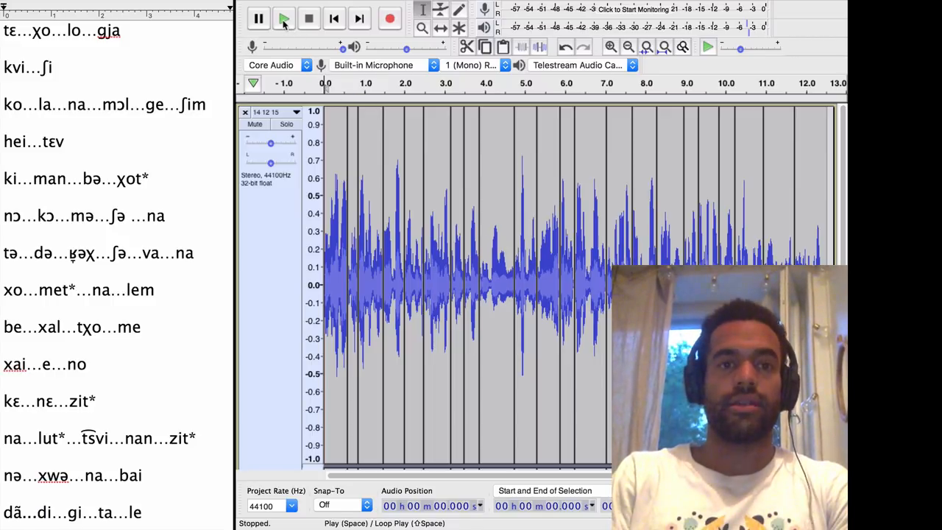
# Step: Play the whole Hebrew recording once, then zoom in and listen to the first speech chunk
pyautogui.click(282, 17)
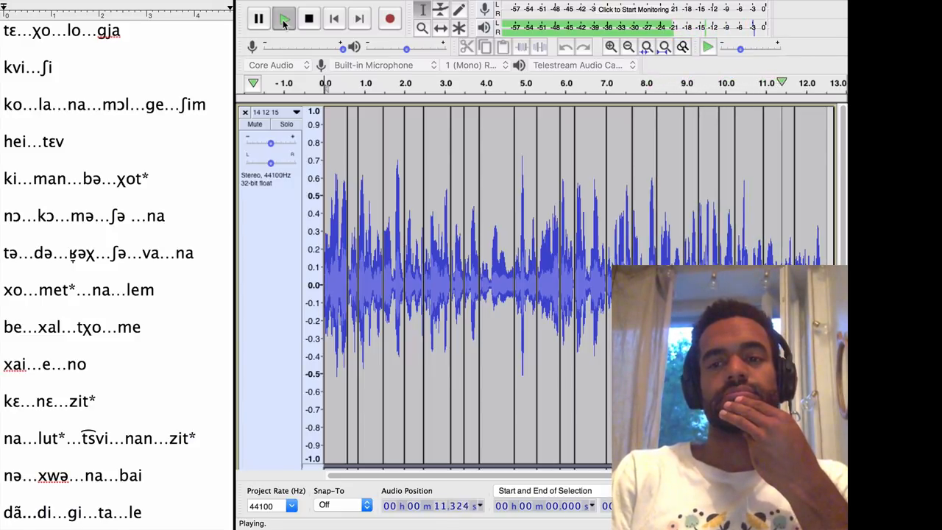
pyautogui.click(309, 17)
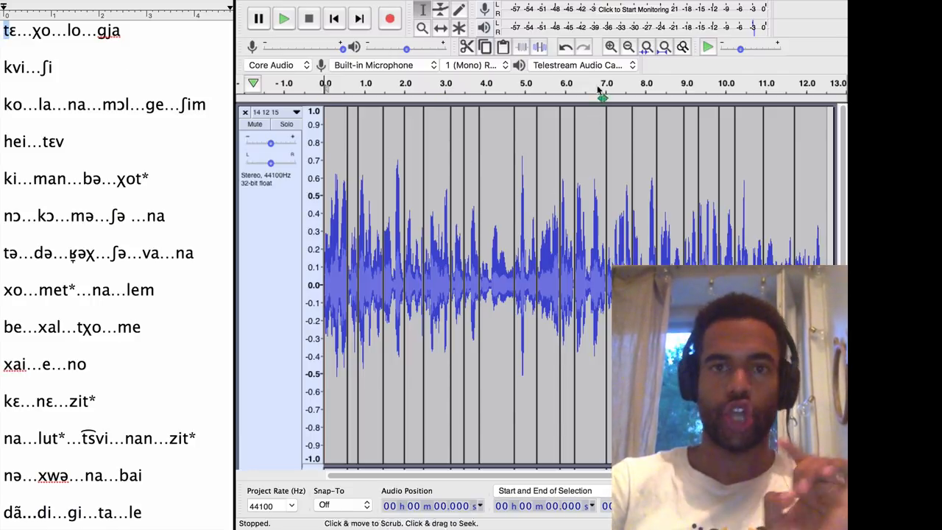
pyautogui.click(609, 46)
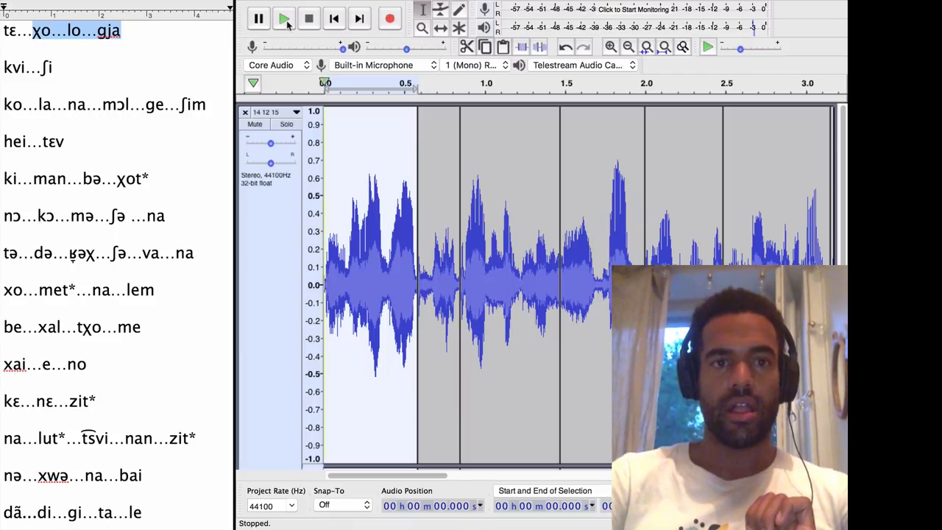
pyautogui.click(284, 17)
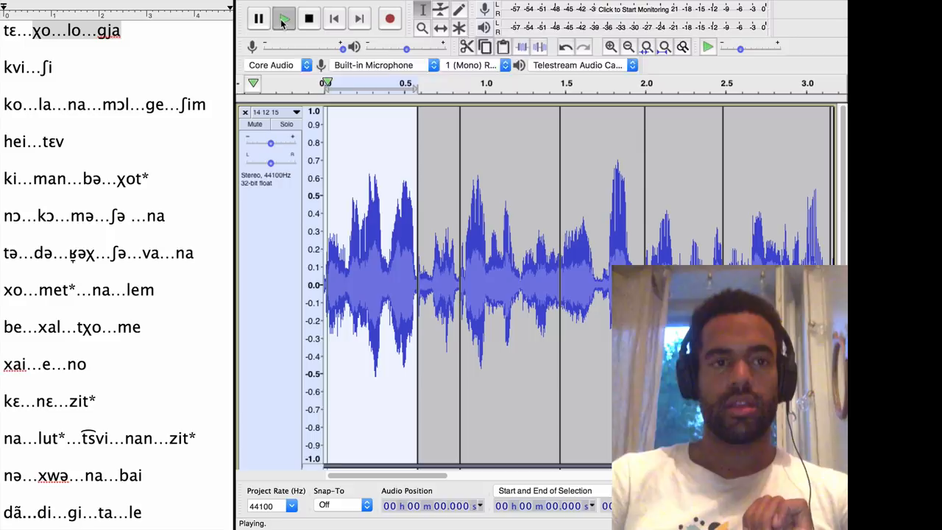
pyautogui.click(309, 18)
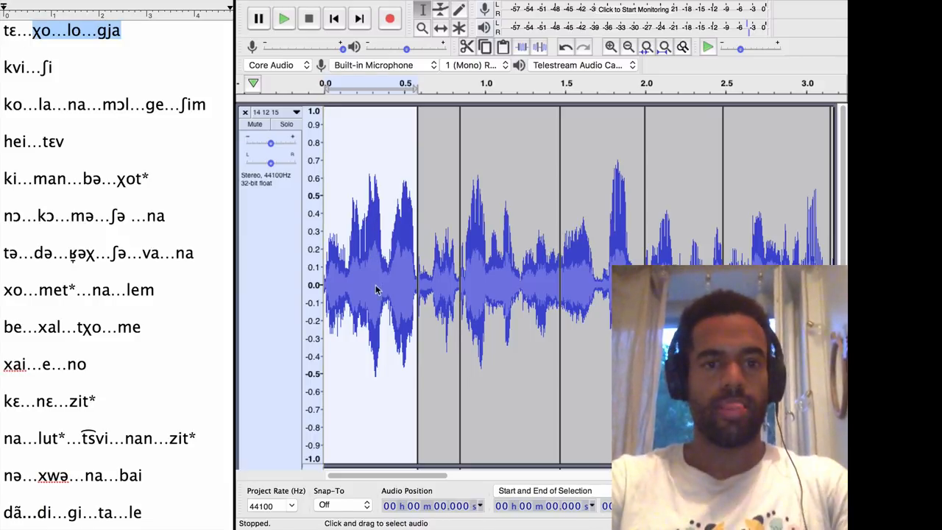
pyautogui.click(282, 17)
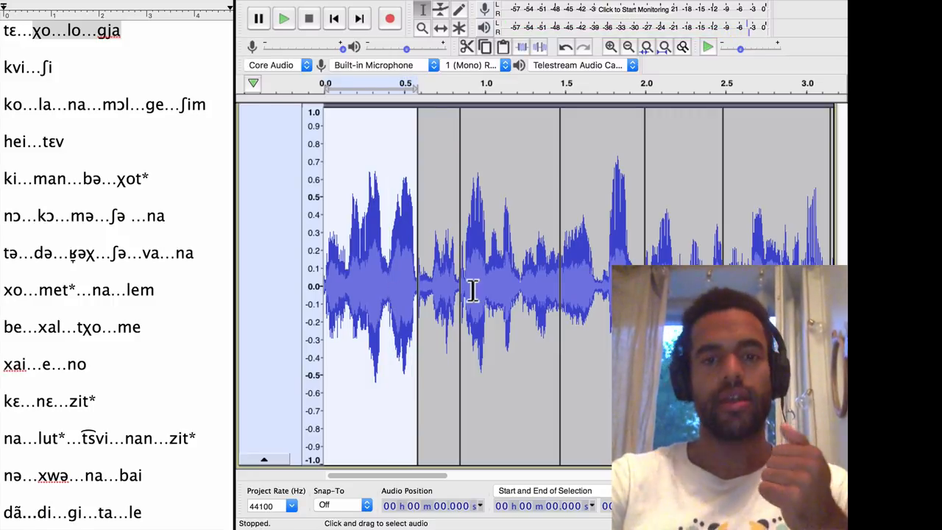
# Step: Mark the second chunk starting near 0.85 seconds and play it twice
pyautogui.click(449, 287)
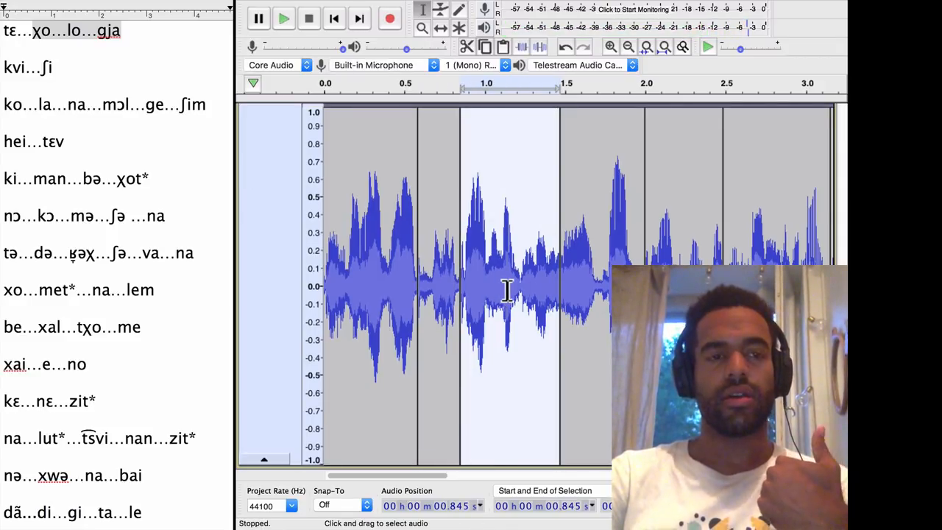
pyautogui.click(283, 18)
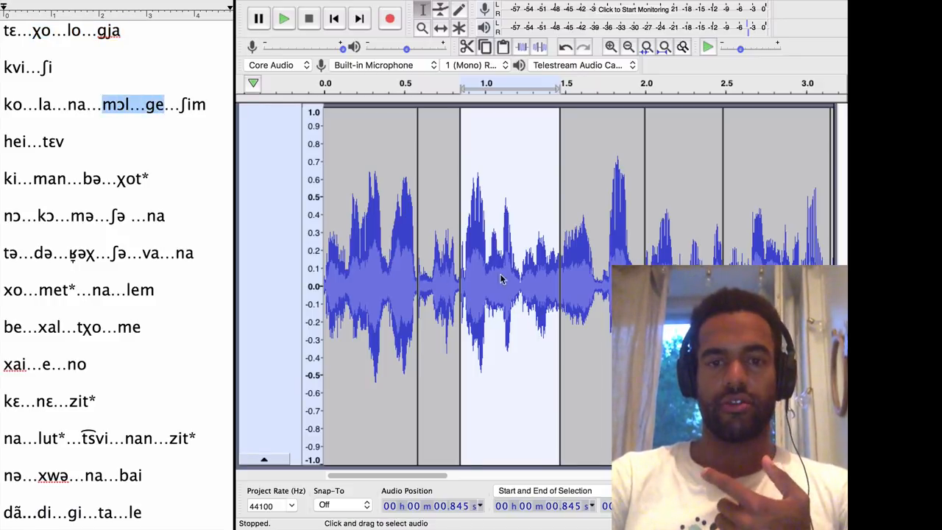
pyautogui.click(283, 18)
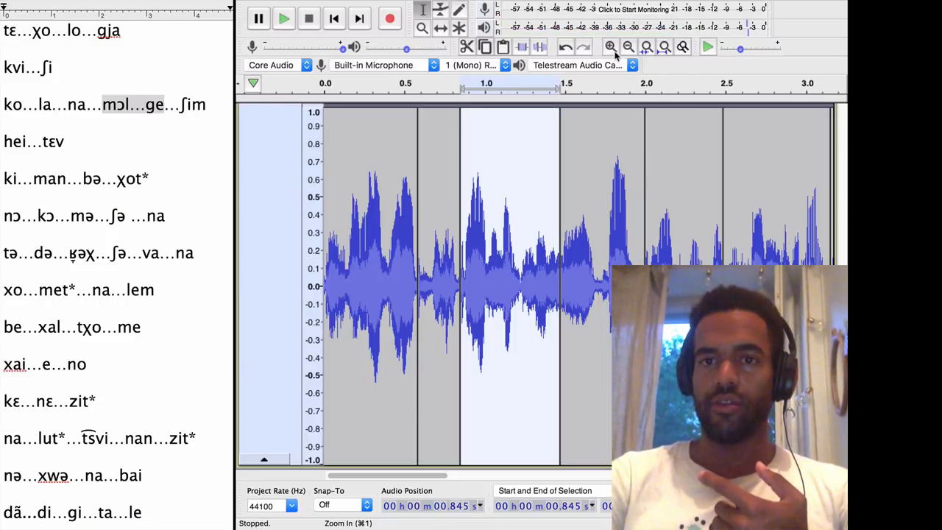
# Step: Zoom closer and listen to the speech from about 1.11 seconds, then move on toward the 2.0–2.48 s chunk
pyautogui.click(611, 46)
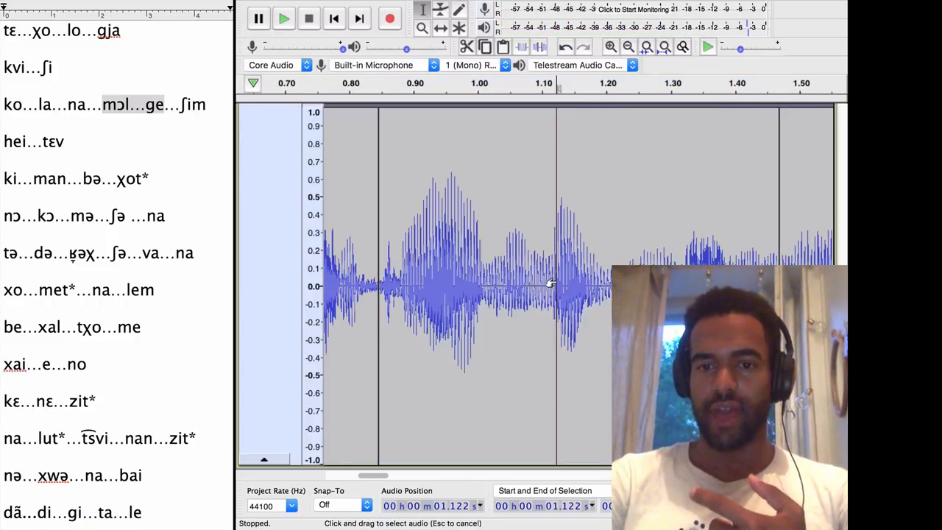
pyautogui.click(283, 18)
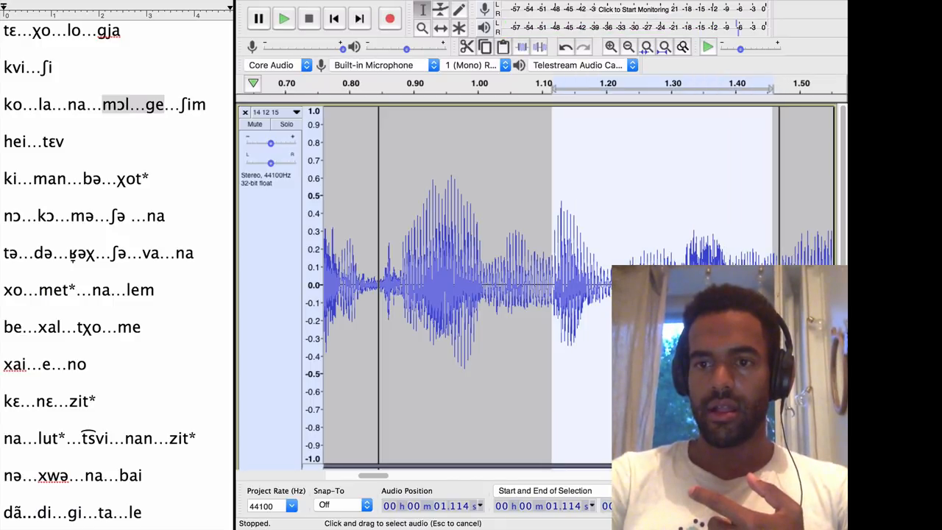
pyautogui.click(283, 18)
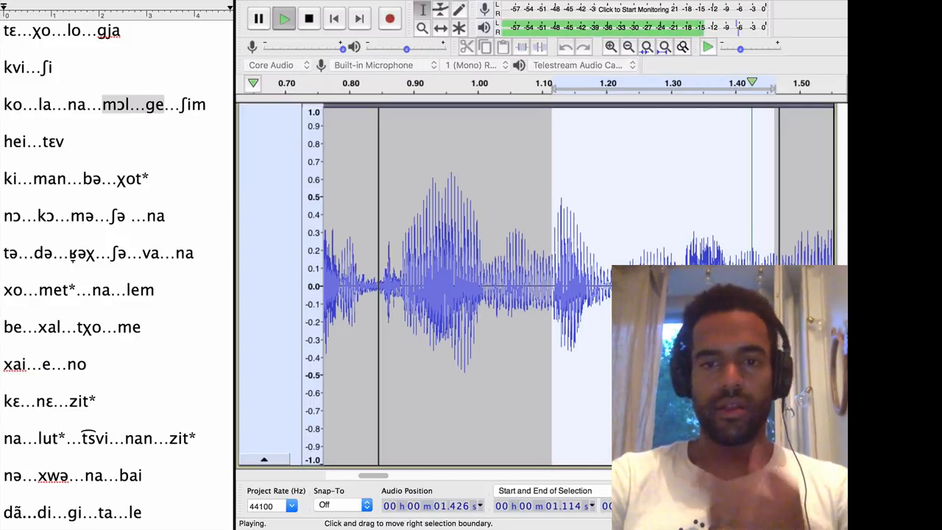
pyautogui.click(309, 18)
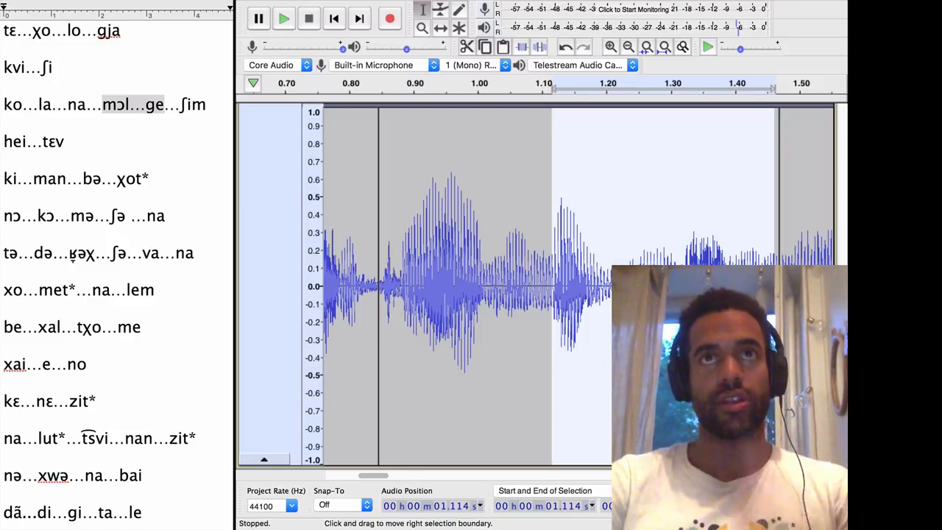
pyautogui.click(284, 18)
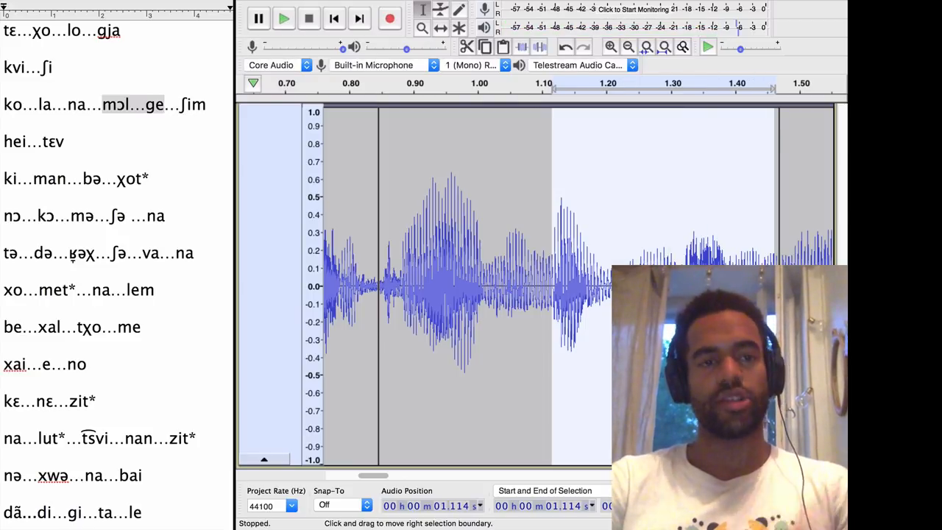
pyautogui.click(283, 18)
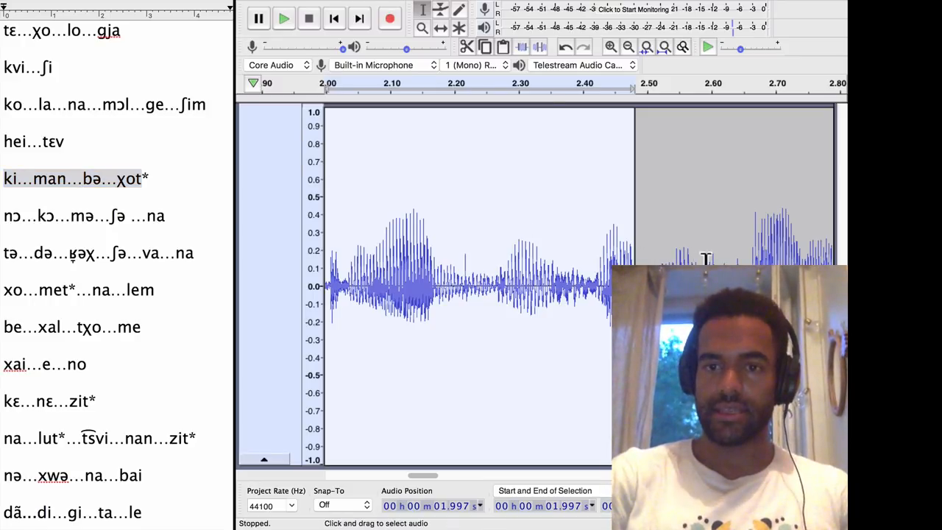
# Step: Play the chunk from 2.48 to 3.13 seconds and place the cursor near 3.15 seconds
pyautogui.click(283, 18)
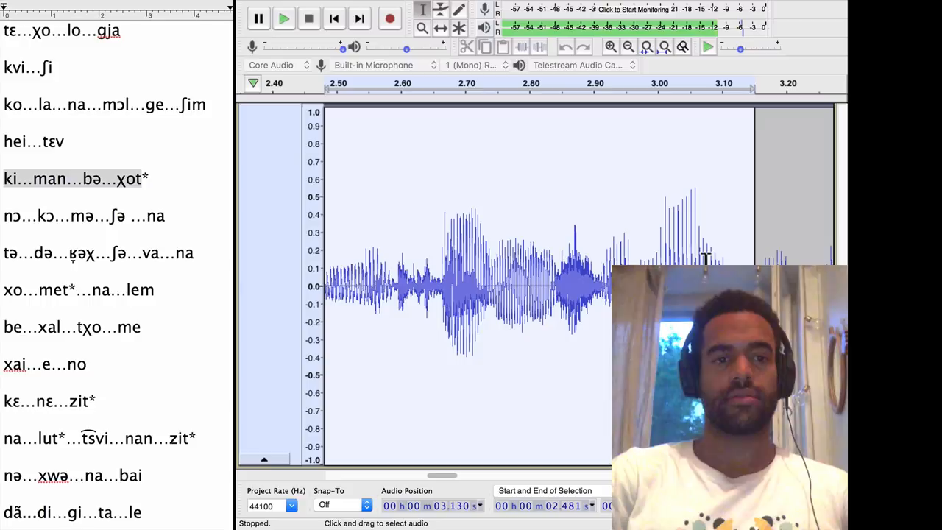
pyautogui.click(73, 178)
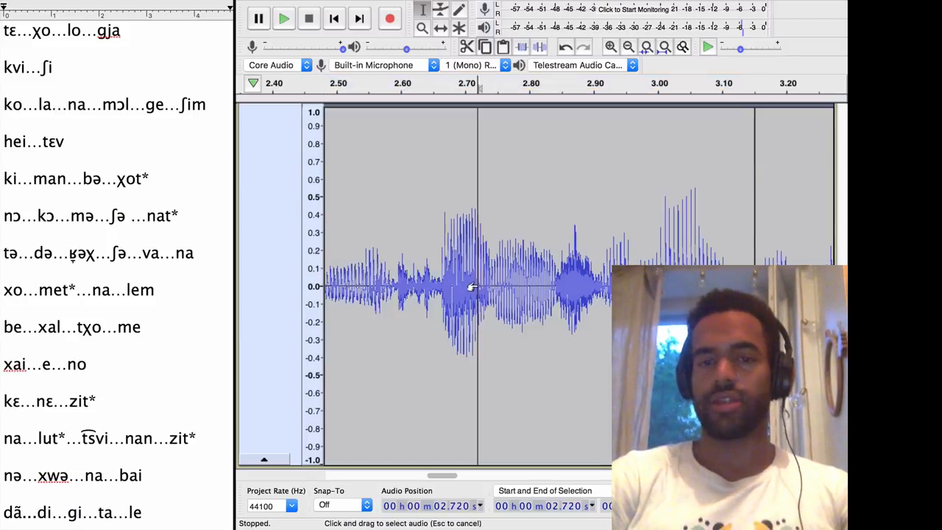
pyautogui.click(283, 18)
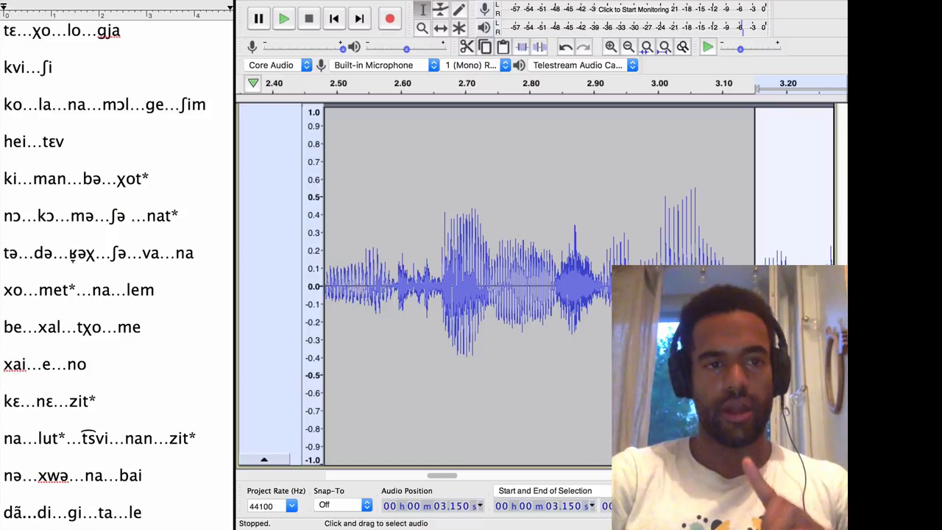
# Step: Listen twice to the speech after 3.15 seconds, stopping each time
pyautogui.click(283, 17)
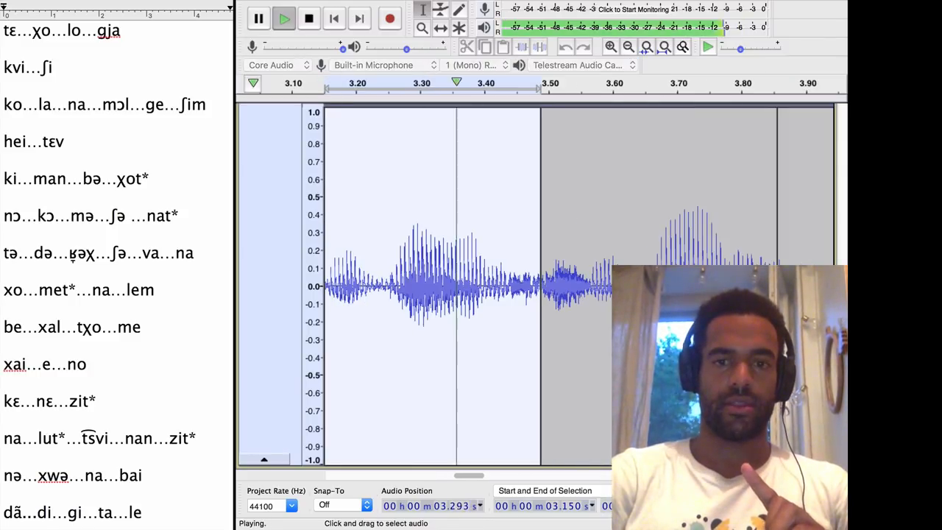
pyautogui.click(309, 18)
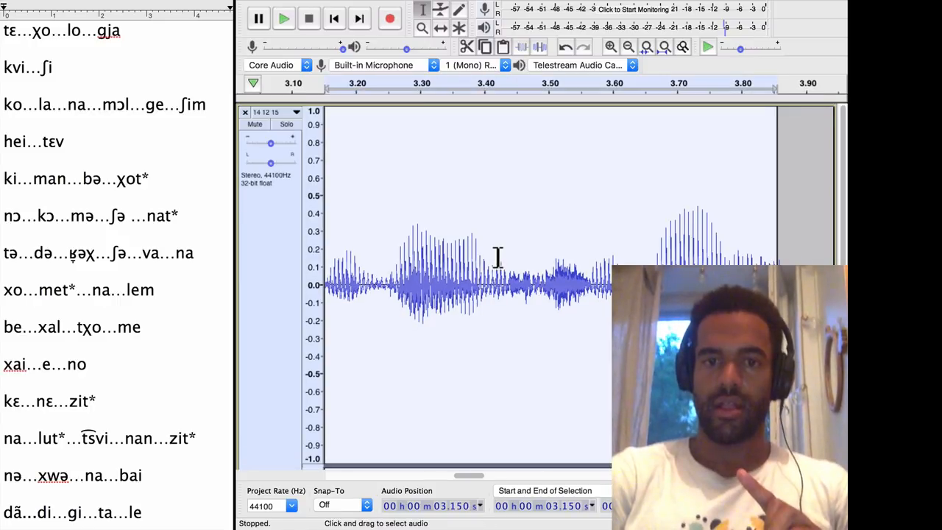
pyautogui.click(282, 17)
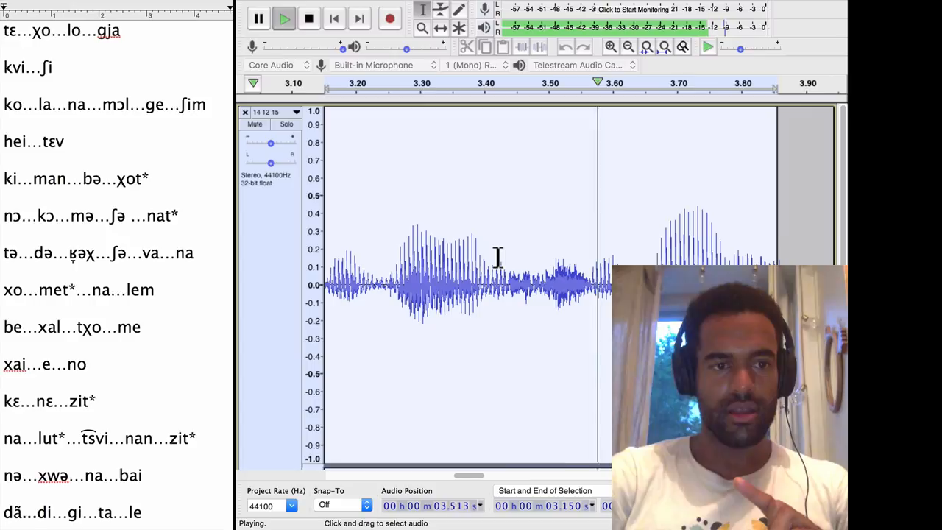
pyautogui.click(309, 17)
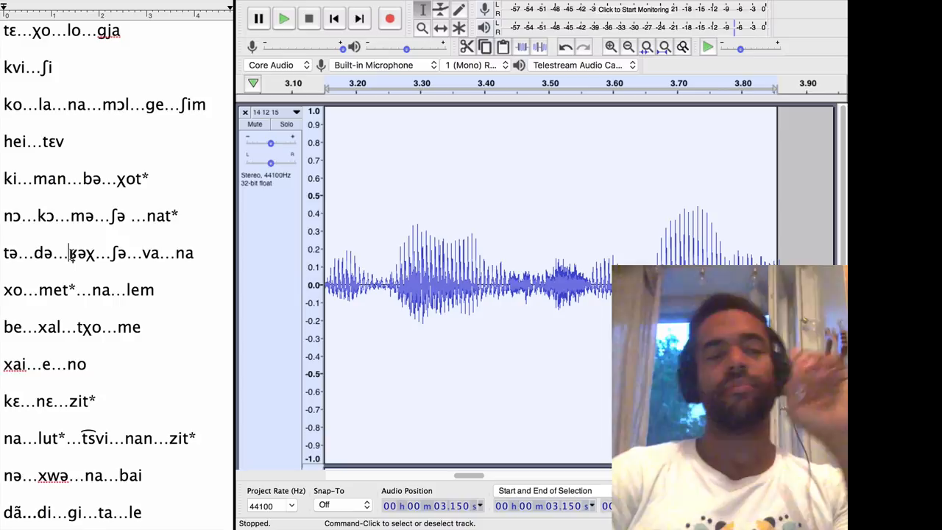
pyautogui.doubleClick(80, 253)
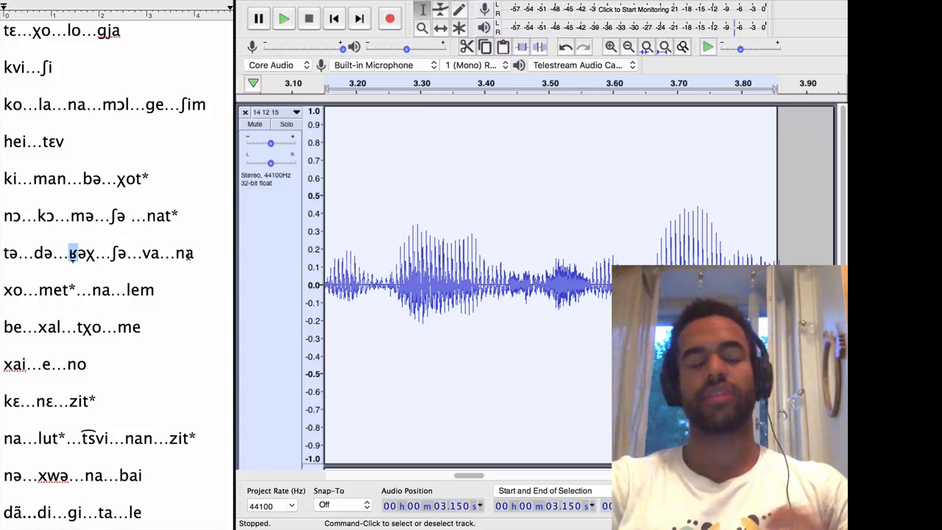
pyautogui.click(282, 18)
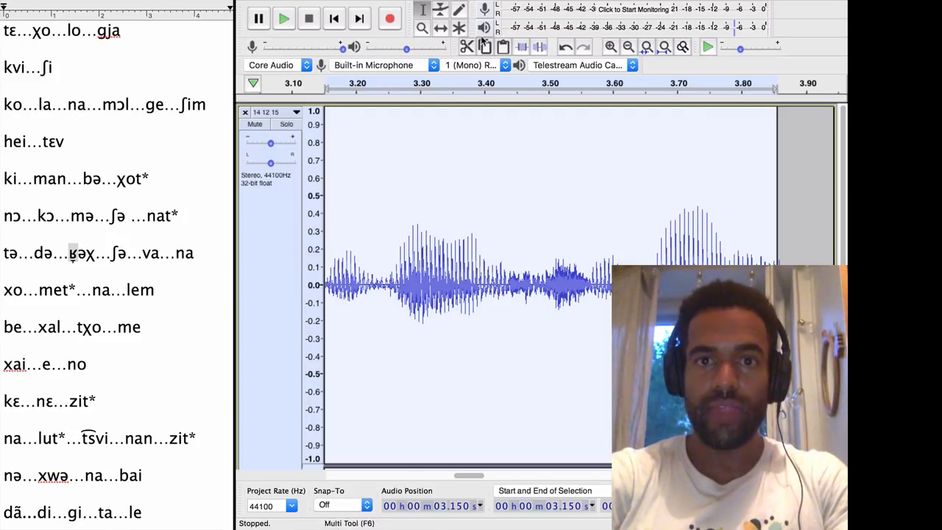
# Step: Zoom out for an overview, then zoom into the opening seconds and play the first short chunk
pyautogui.click(627, 46)
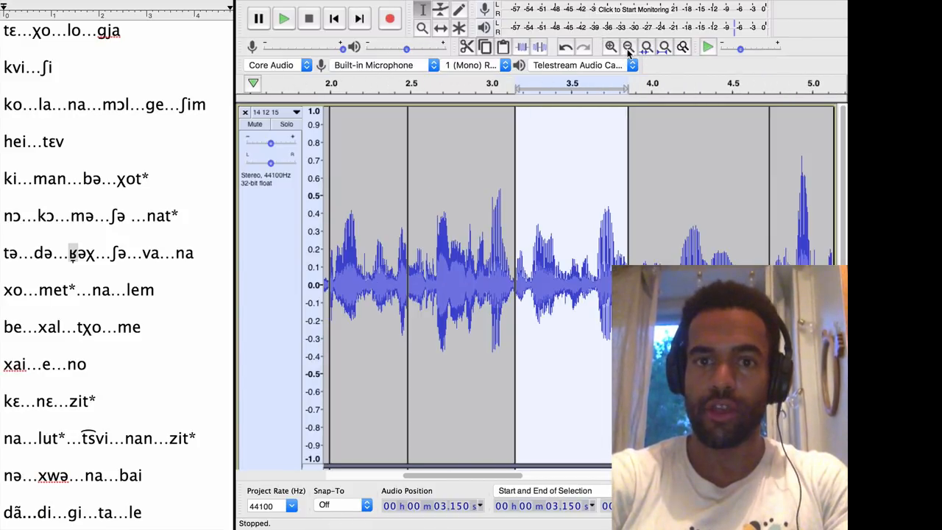
pyautogui.click(333, 18)
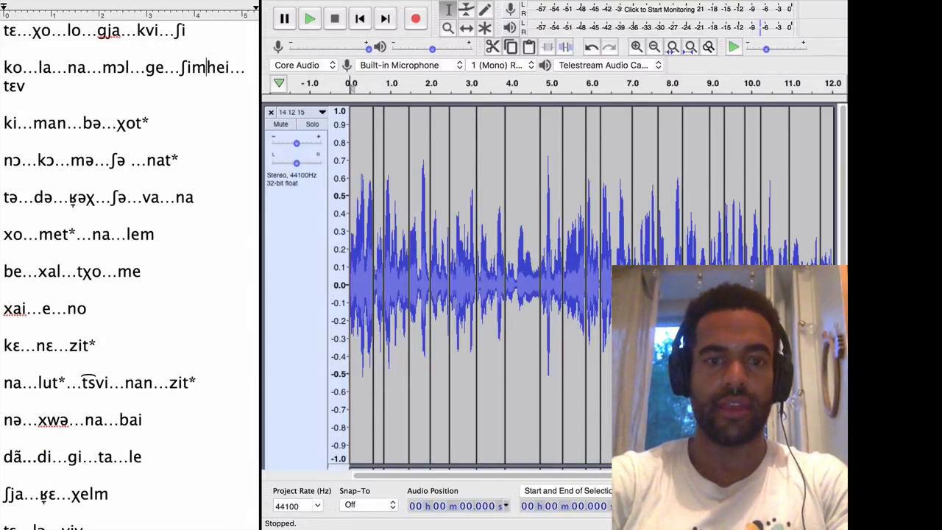
pyautogui.click(671, 45)
pyautogui.write('…')
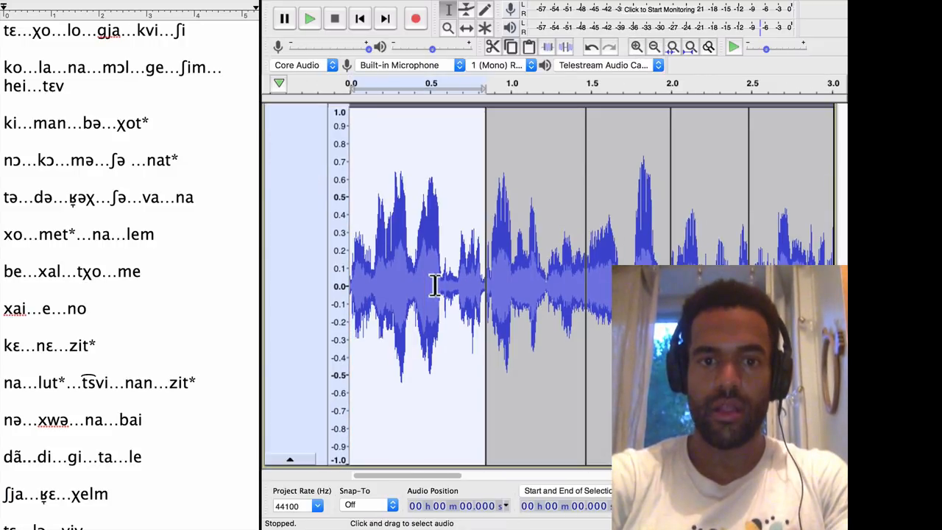
pyautogui.click(309, 17)
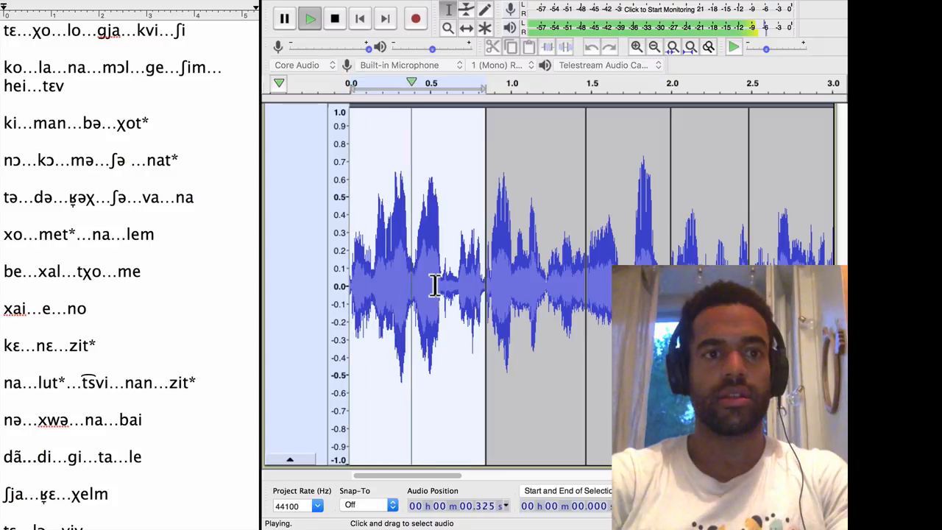
pyautogui.click(334, 18)
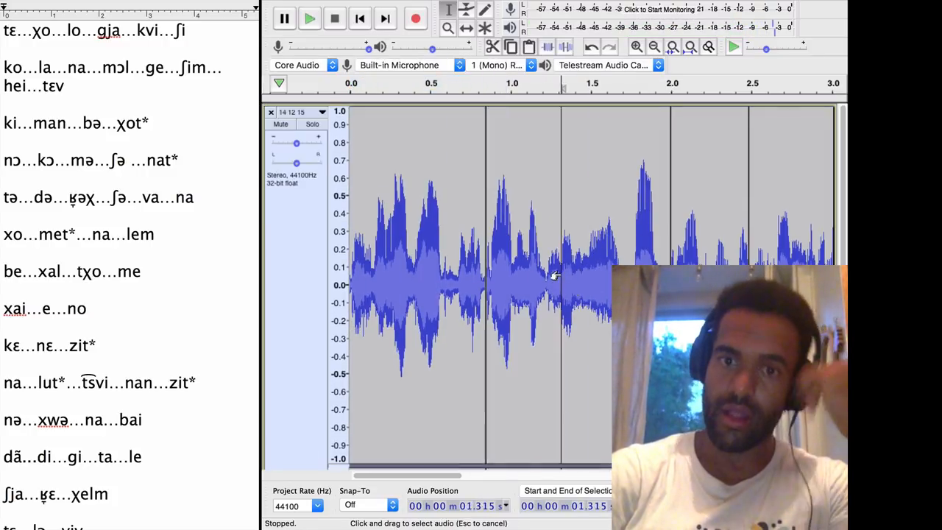
# Step: Drag-select and play the next speech chunk, then scroll ahead toward 3.15 seconds
pyautogui.moveTo(486, 287); pyautogui.dragTo(669, 287)
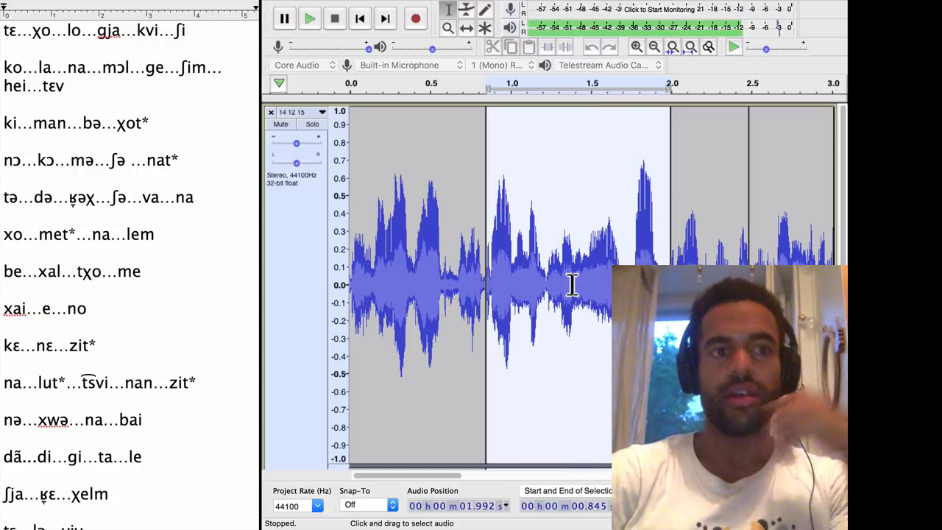
pyautogui.click(309, 18)
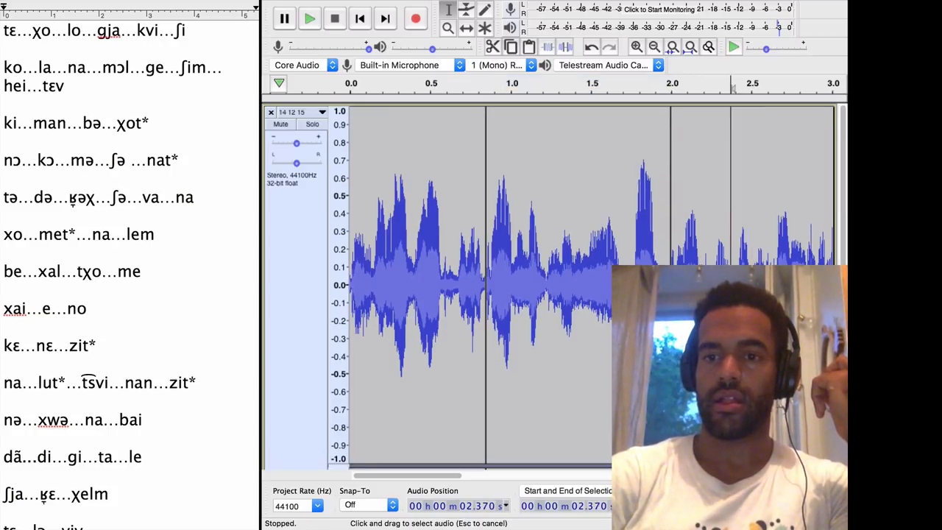
pyautogui.hscroll(3)
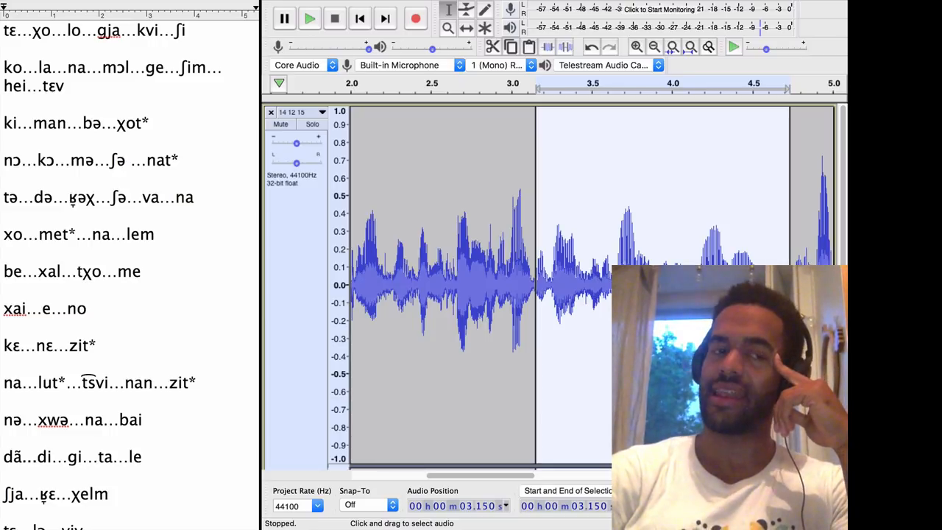
pyautogui.click(309, 18)
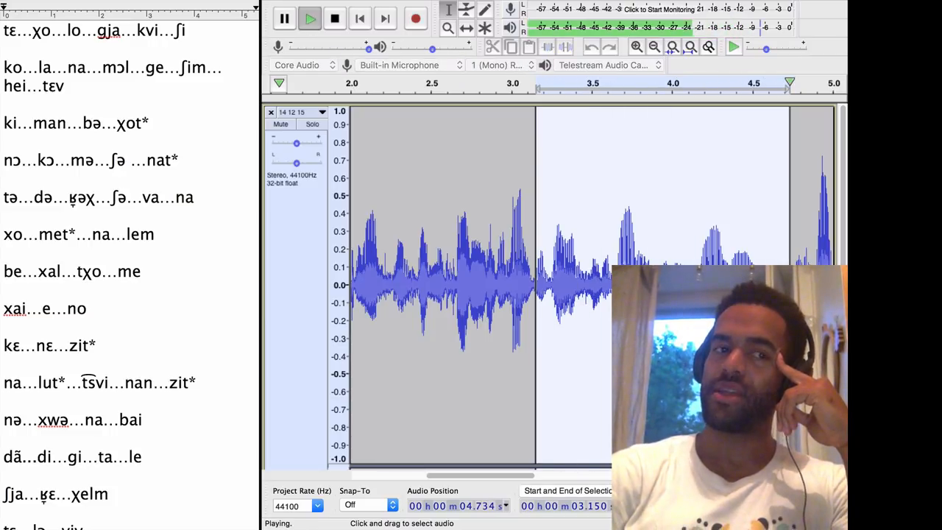
pyautogui.click(334, 18)
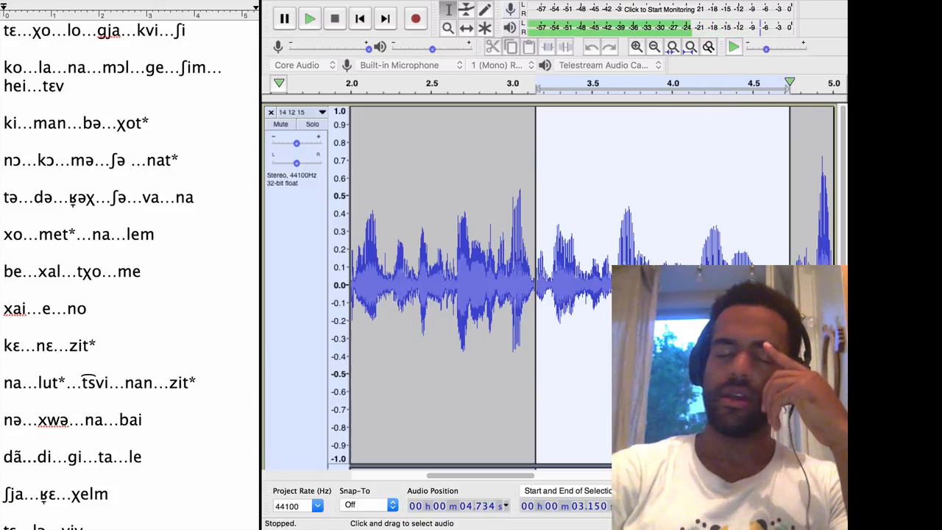
pyautogui.click(309, 17)
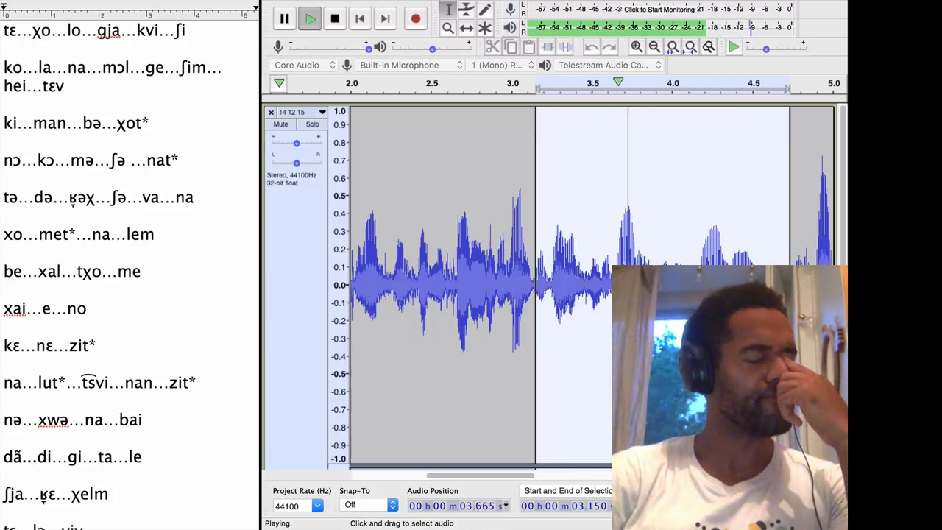
pyautogui.click(334, 17)
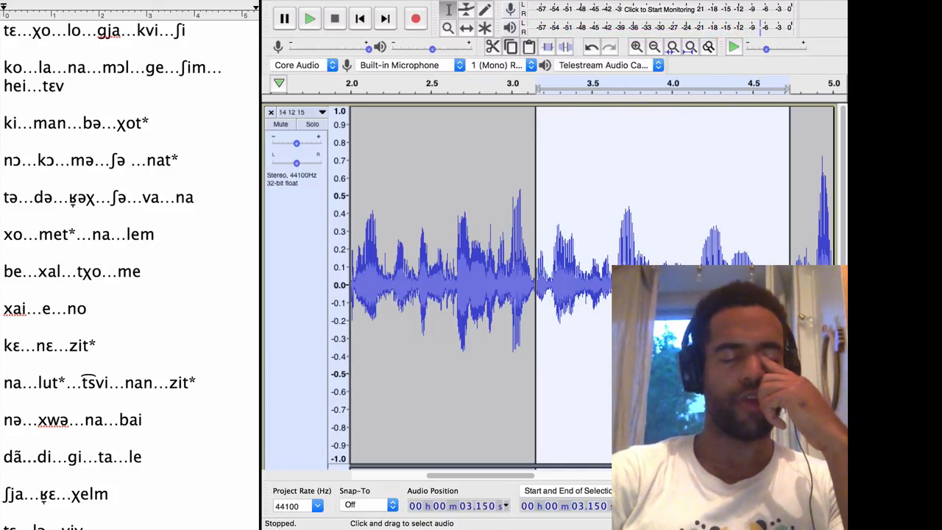
pyautogui.click(309, 17)
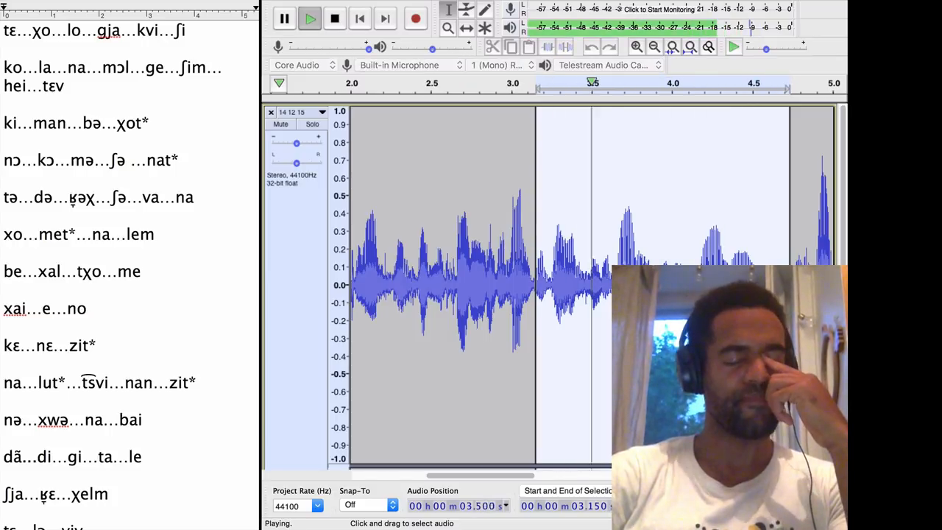
pyautogui.click(334, 18)
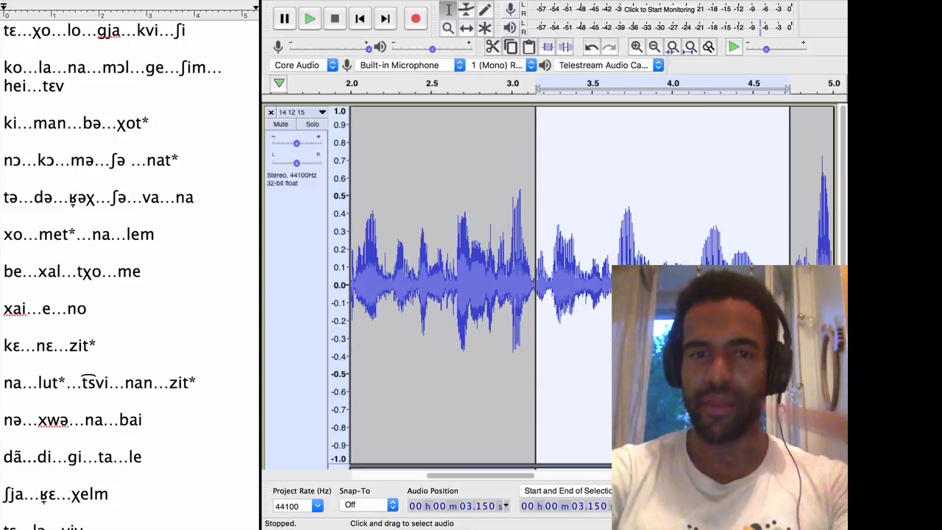
pyautogui.click(309, 17)
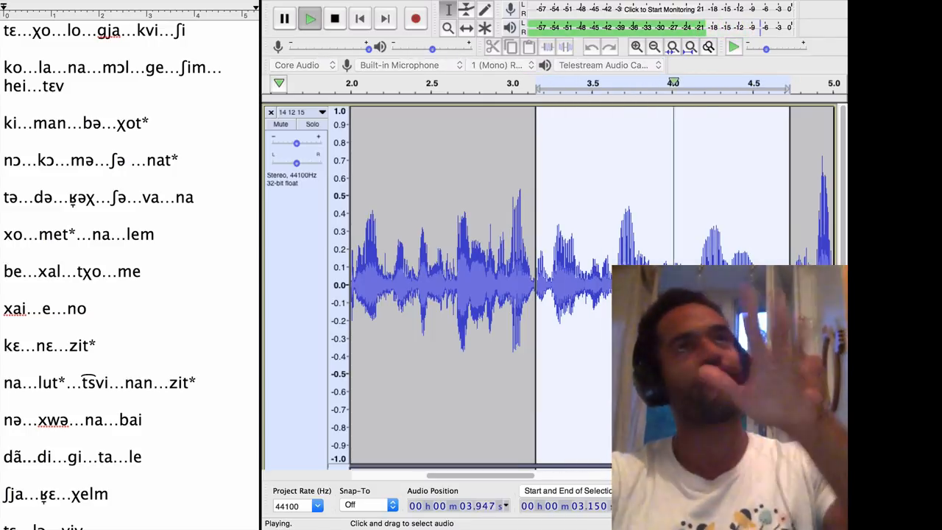
pyautogui.click(334, 18)
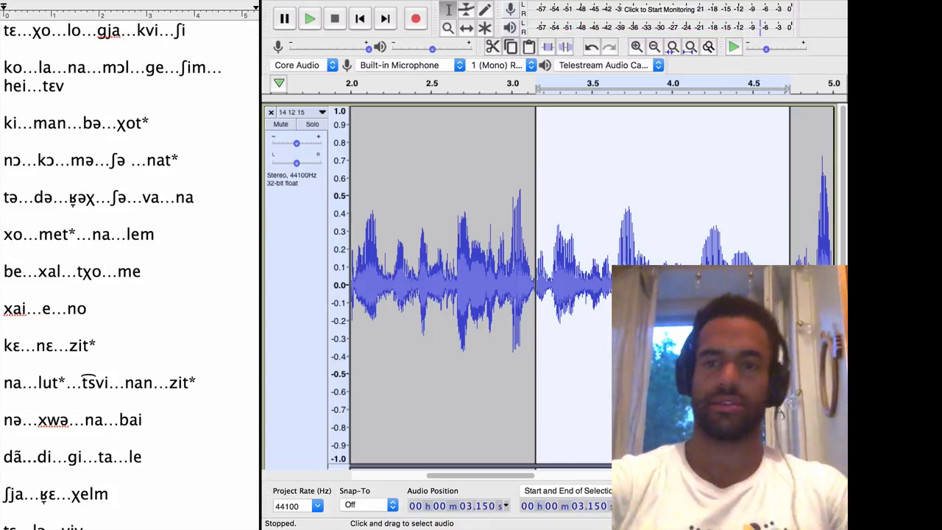
pyautogui.hscroll(3)
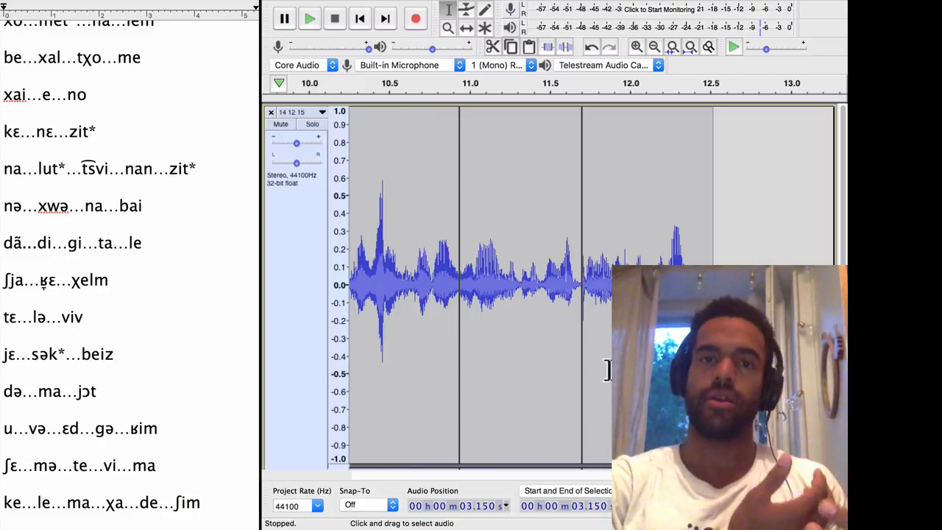
pyautogui.moveTo(572, 309)
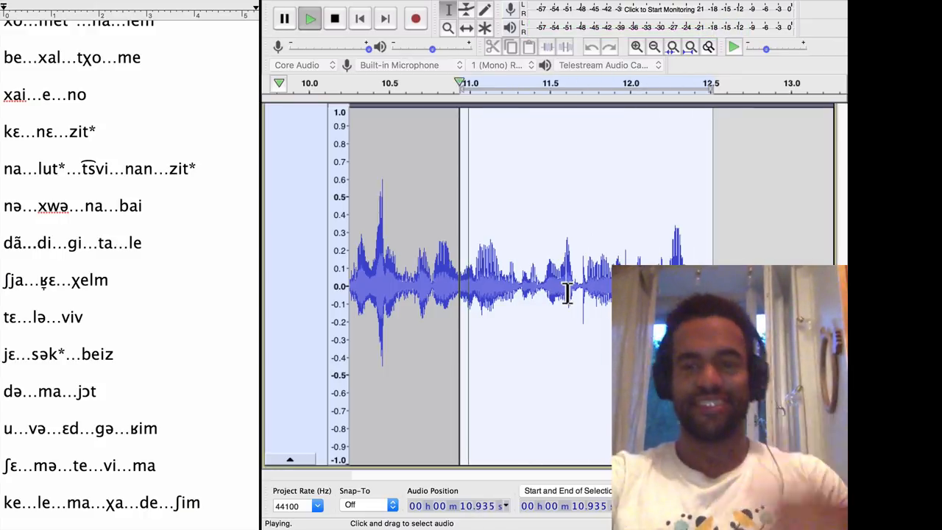
# Step: Listen to the phrase from about 10.9 to 12.4 seconds a few times, restarting from its beginning
pyautogui.click(334, 17)
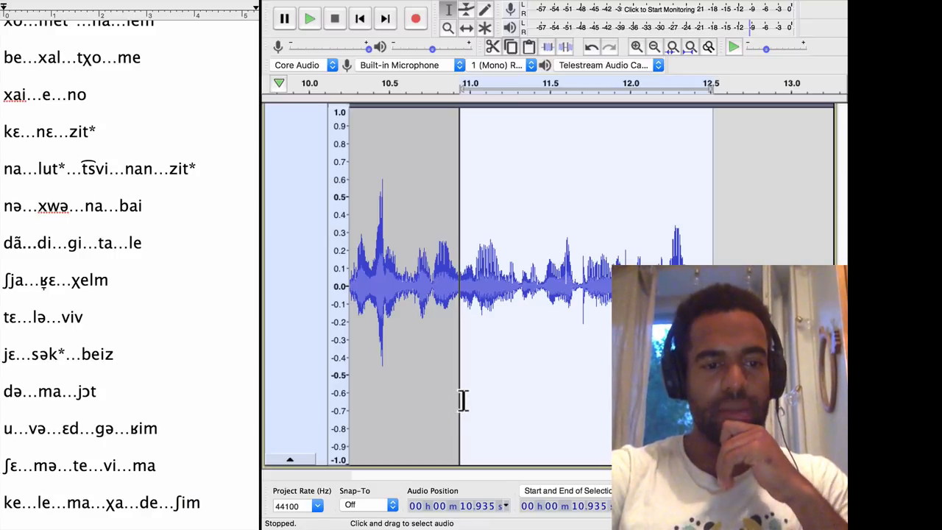
pyautogui.click(309, 18)
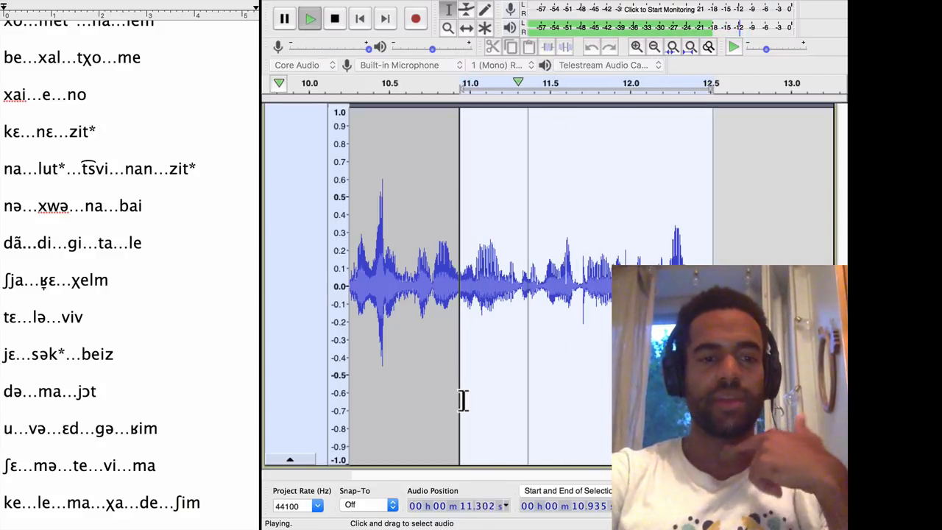
pyautogui.click(334, 17)
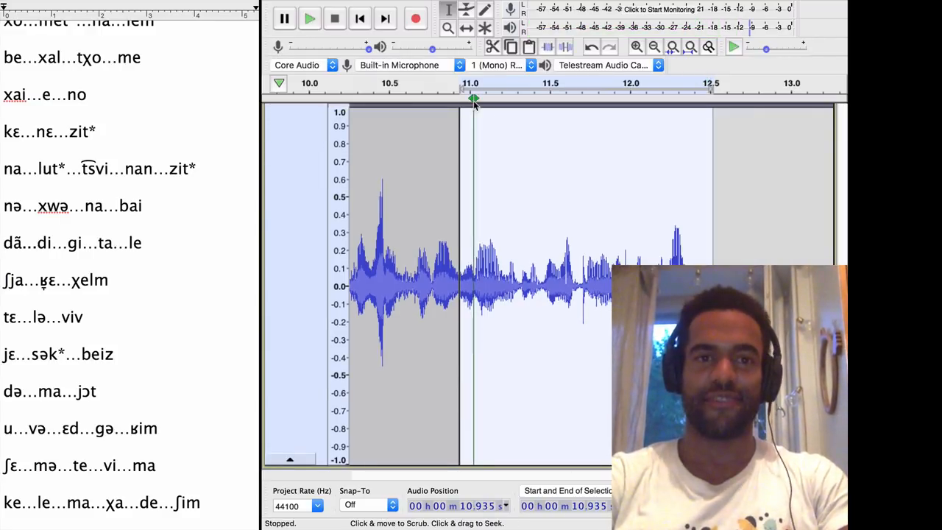
pyautogui.click(96, 7)
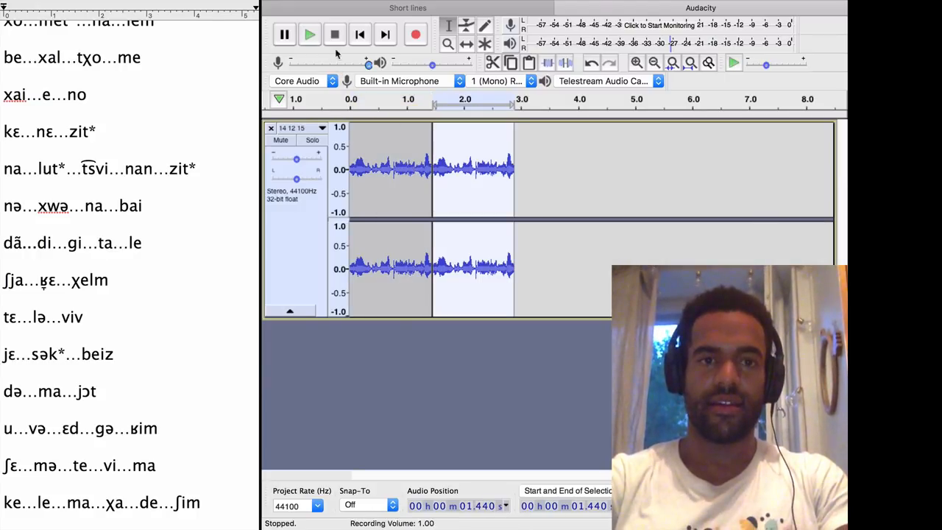
# Step: Repeat the short phrase after itself and listen to the result
pyautogui.click(309, 34)
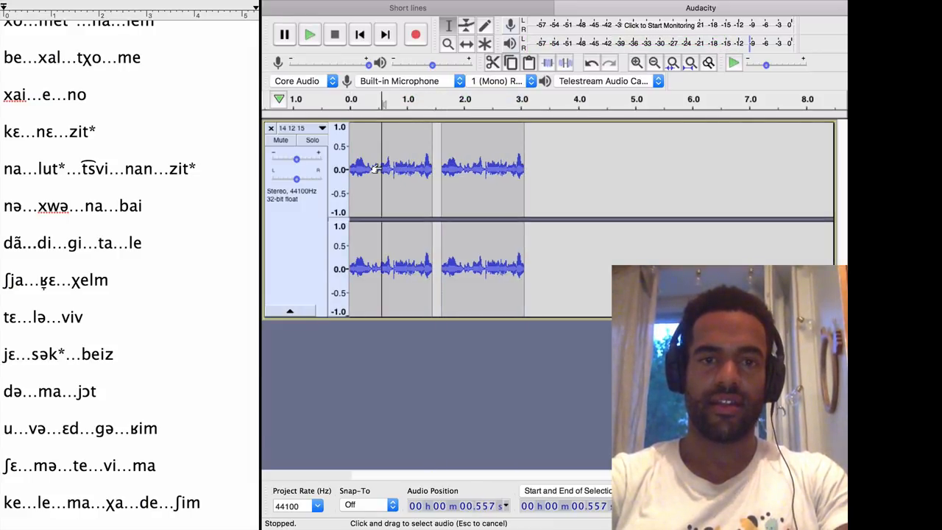
pyautogui.click(309, 34)
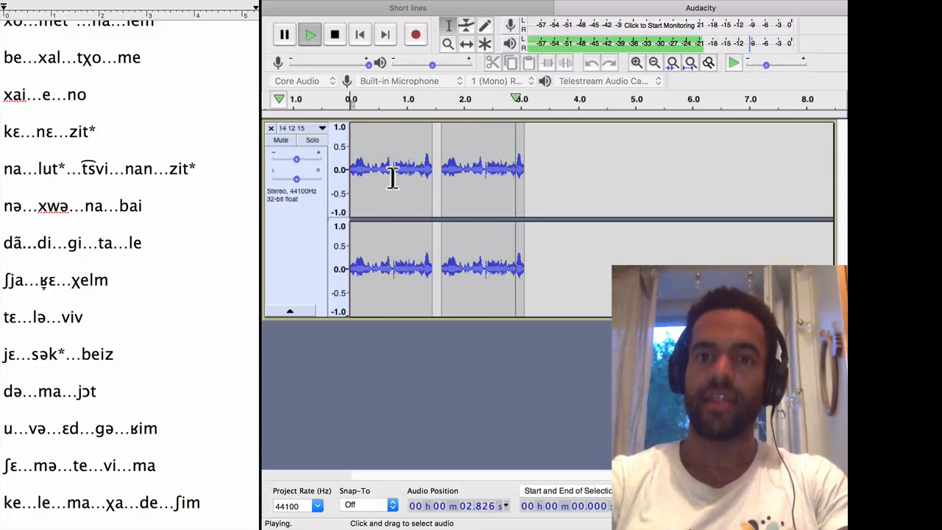
pyautogui.click(334, 36)
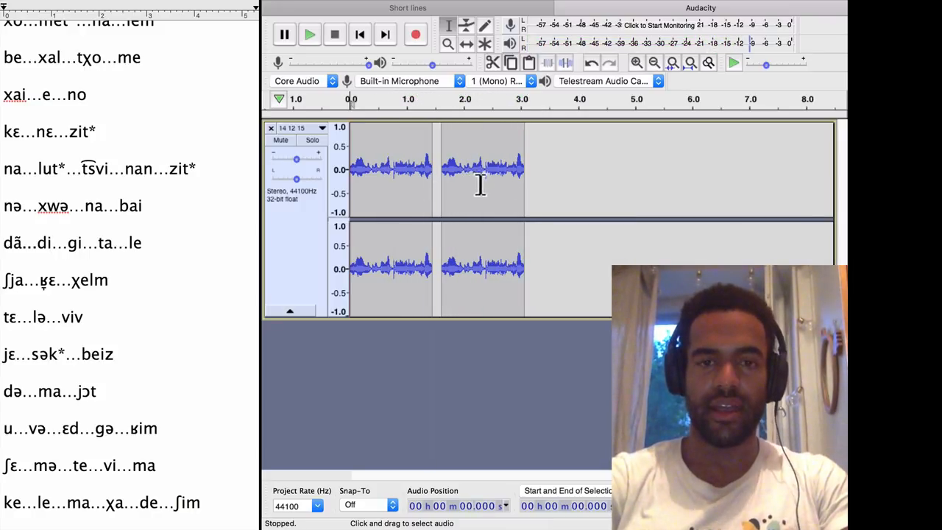
# Step: Select the phrase, loop it into five copies over about eight seconds, and play the beat through
pyautogui.moveTo(350, 169); pyautogui.dragTo(536, 169)
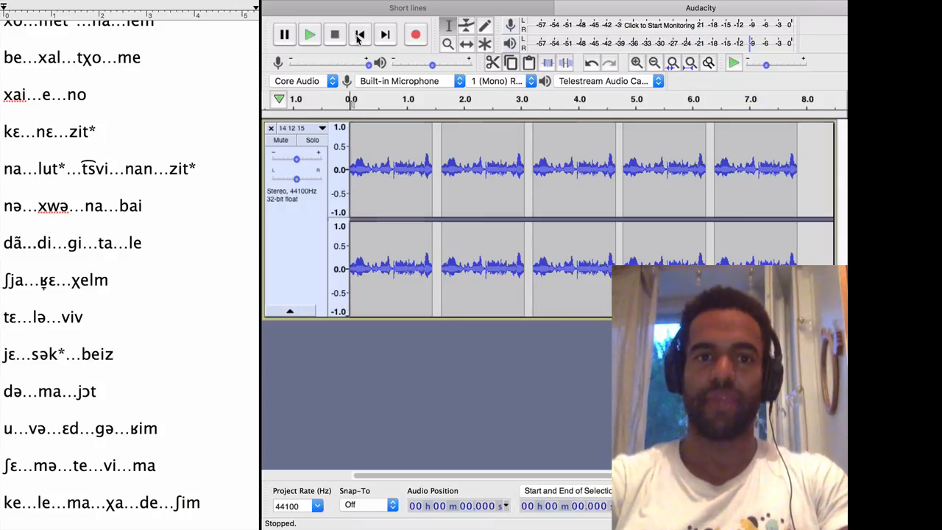
pyautogui.click(308, 34)
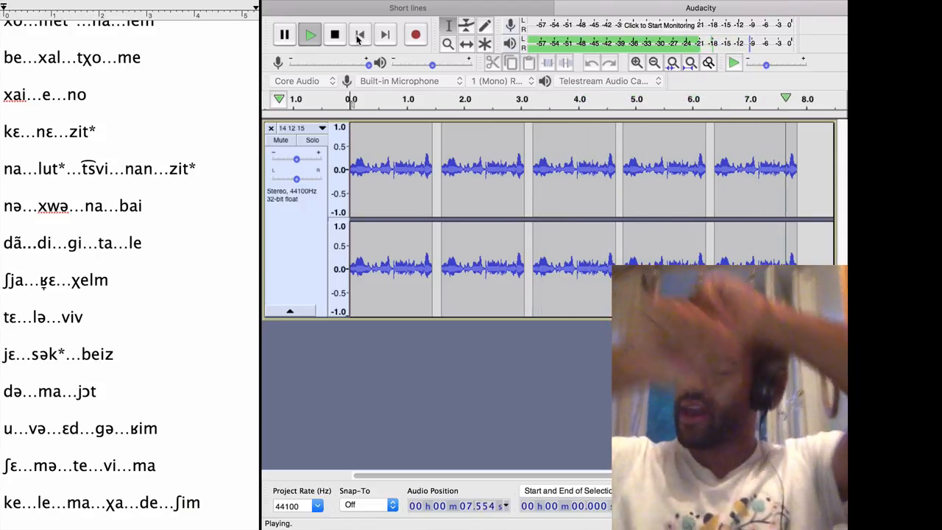
pyautogui.click(334, 35)
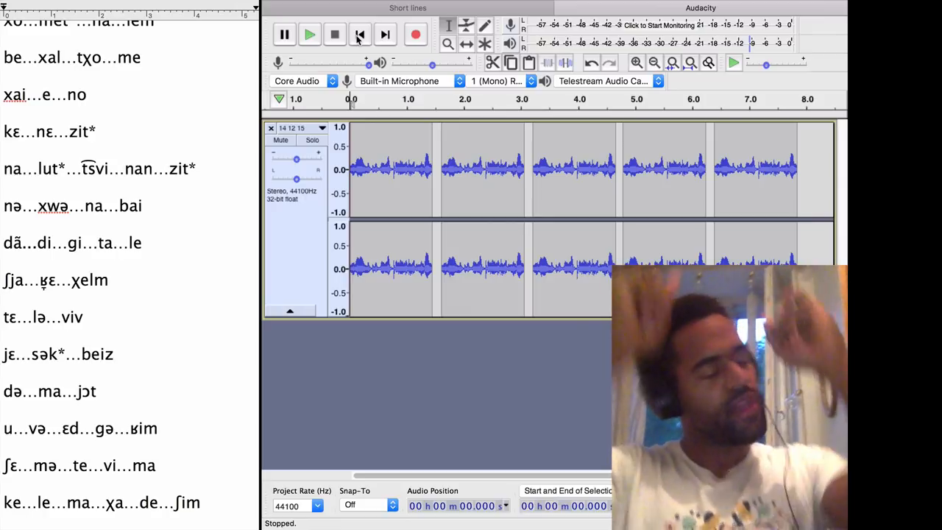